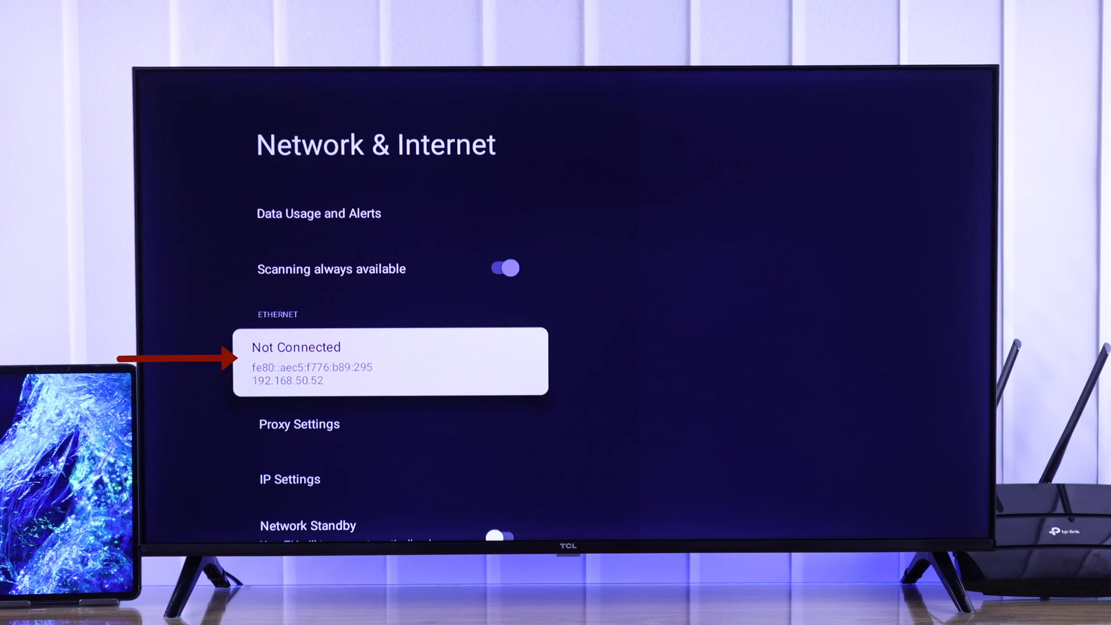
- Scroll through Network & Internet to read the Ethernet 'Not Connected' status
scroll(down, 3)
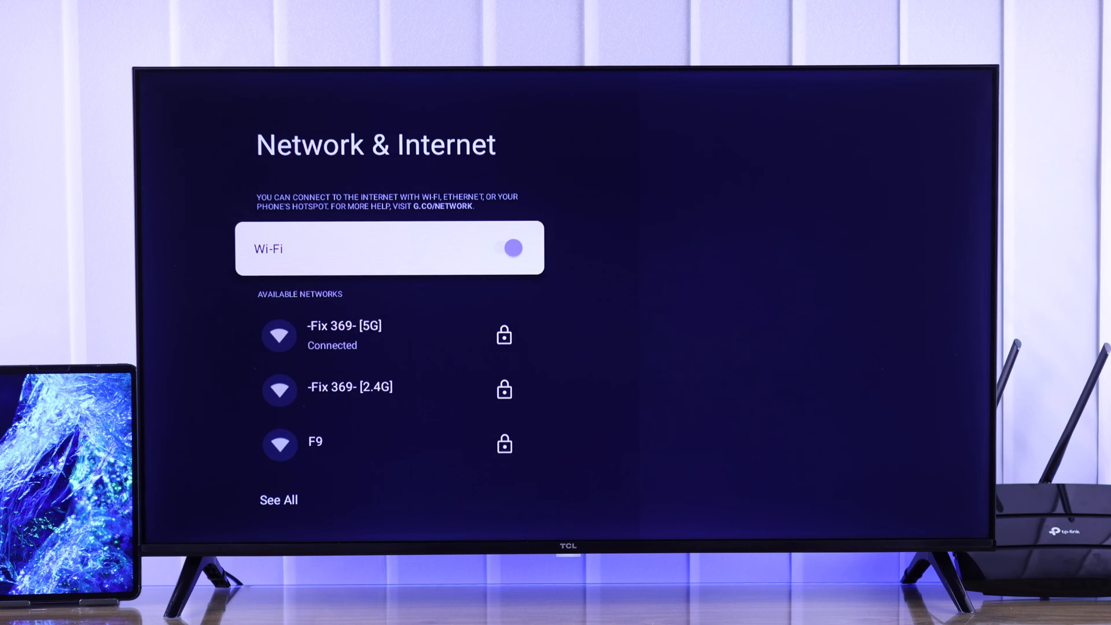
- Cycle Wi-Fi off and on to reconnect to -Fix 369- [5G], then retry loading YouTube
click(512, 248)
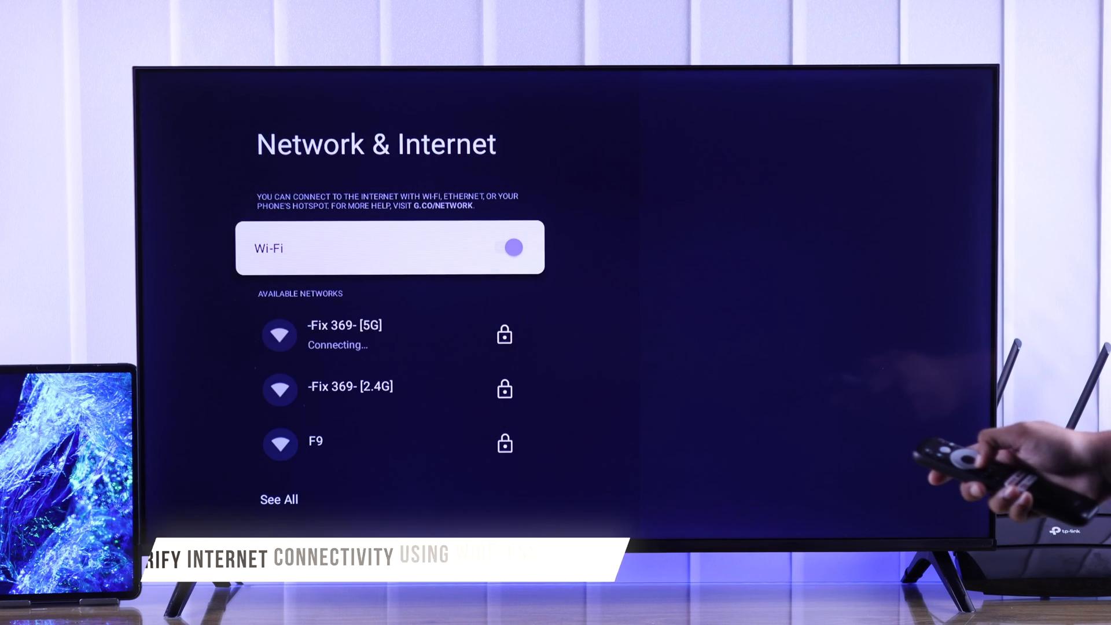
click(345, 326)
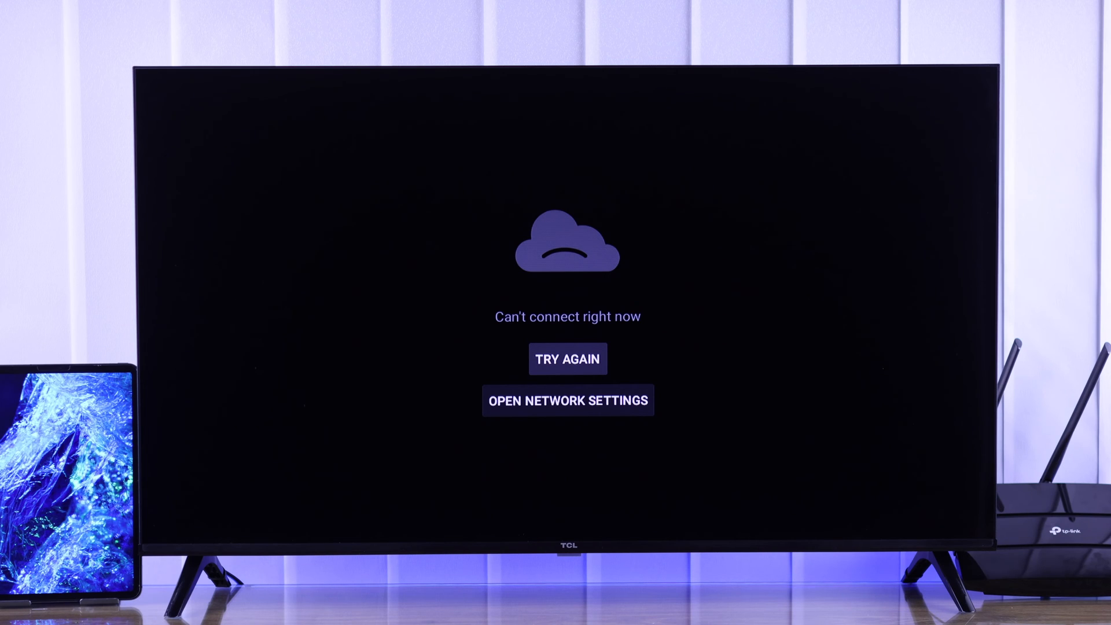
click(568, 359)
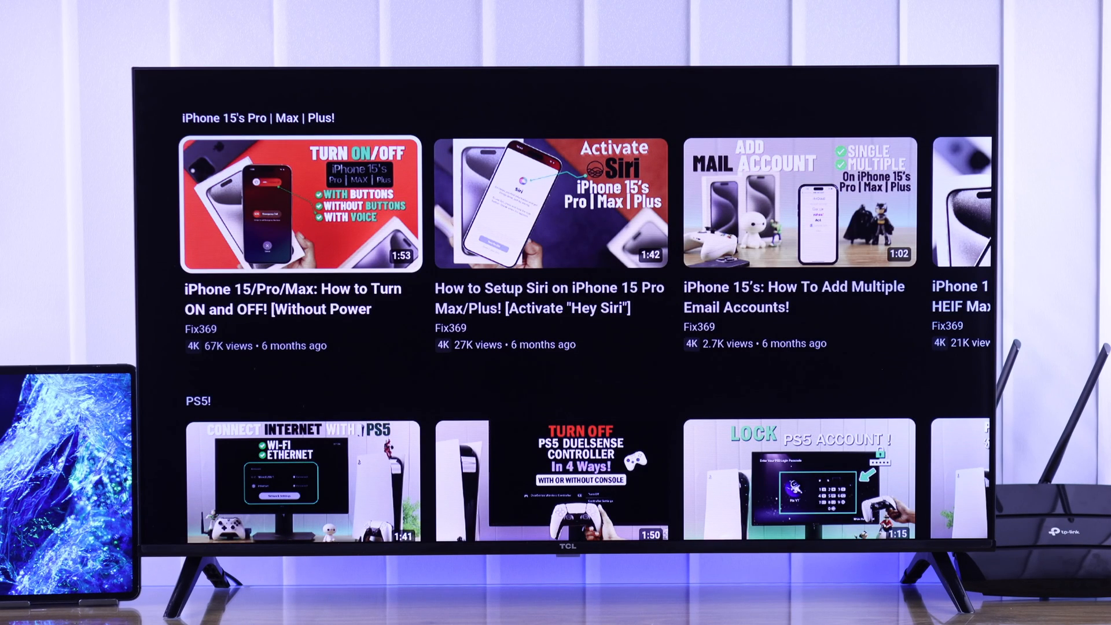